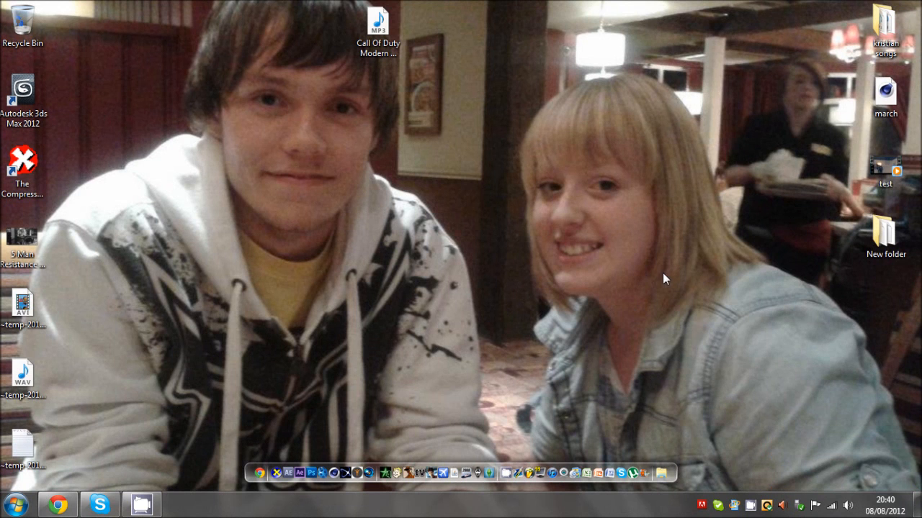
mouse_move(645, 415)
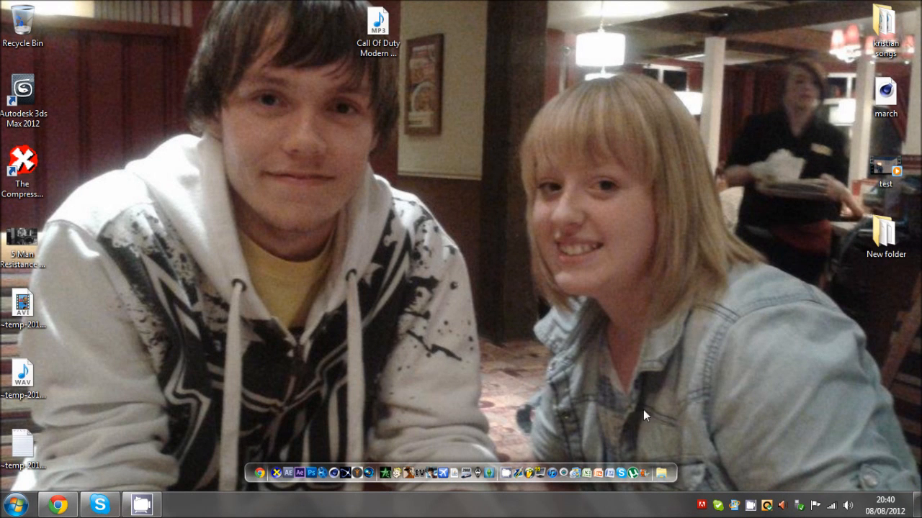
mouse_move(252, 439)
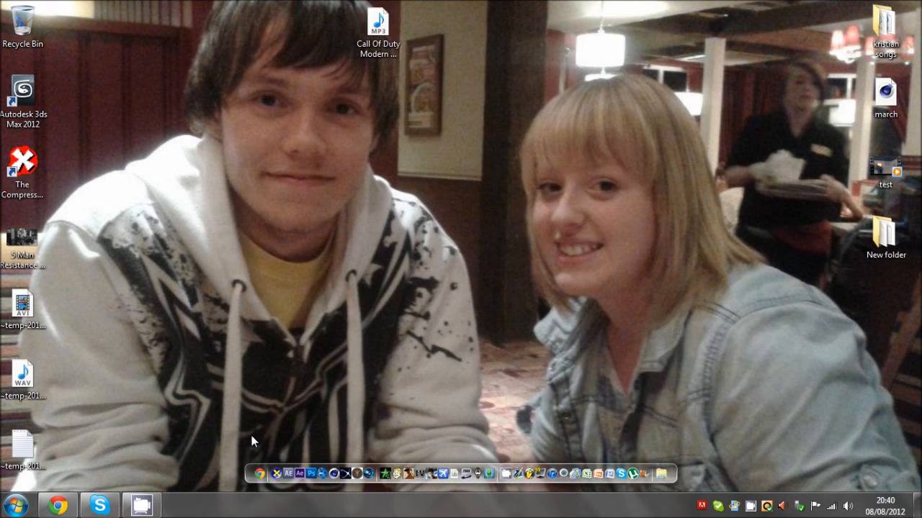
double_click(884, 231)
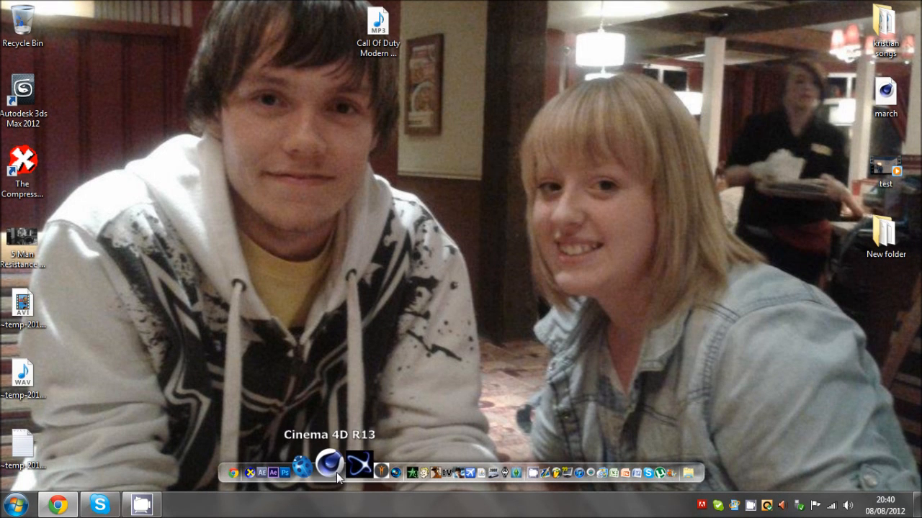
mouse_move(392, 343)
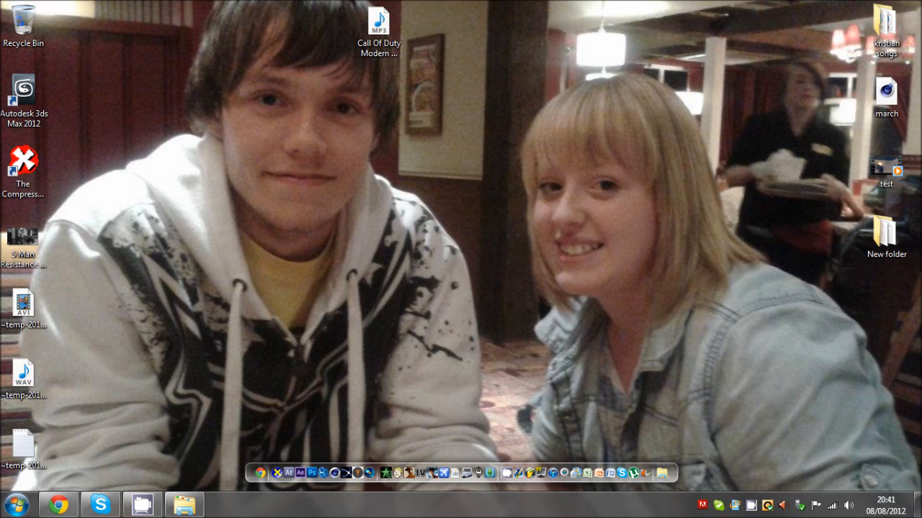
mouse_move(59, 504)
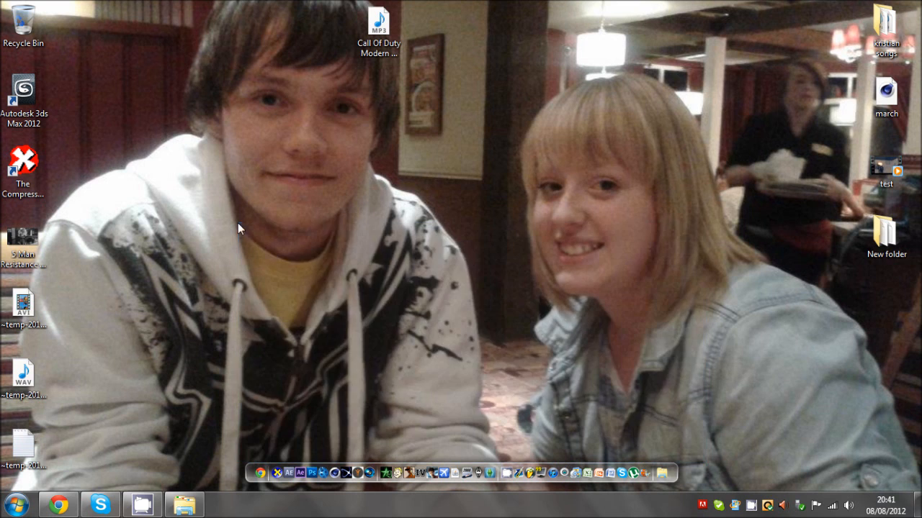
left_click_drag(241, 229, 697, 463)
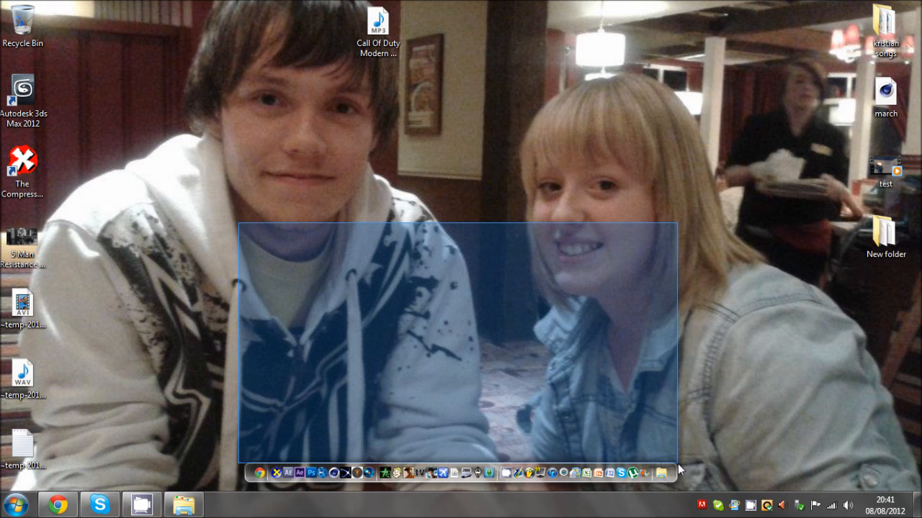
left_click_drag(461, 346, 561, 381)
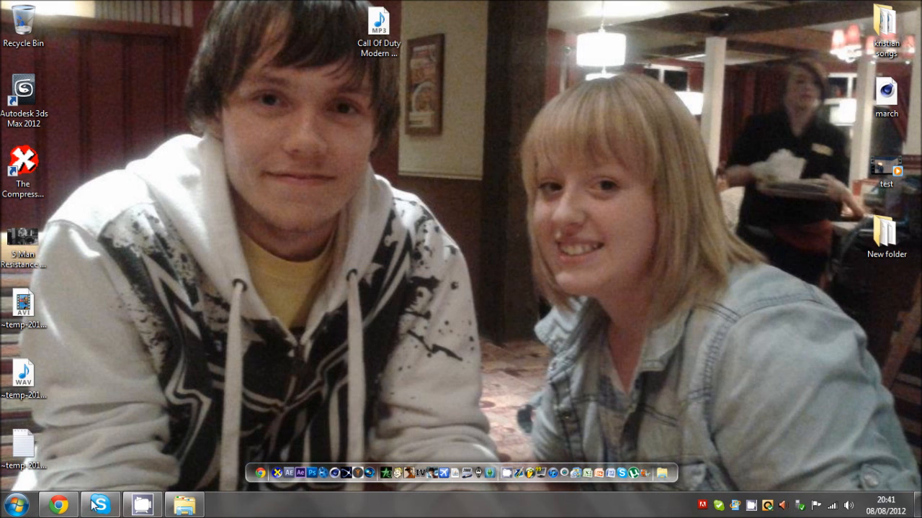
left_click(98, 504)
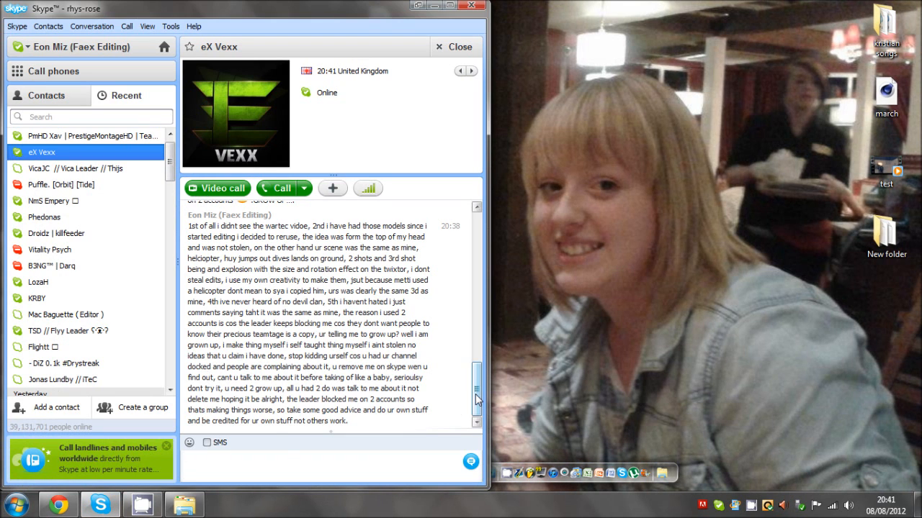
- Read back through the long message about ripped animations, selecting words along the way
scroll("up", 3)
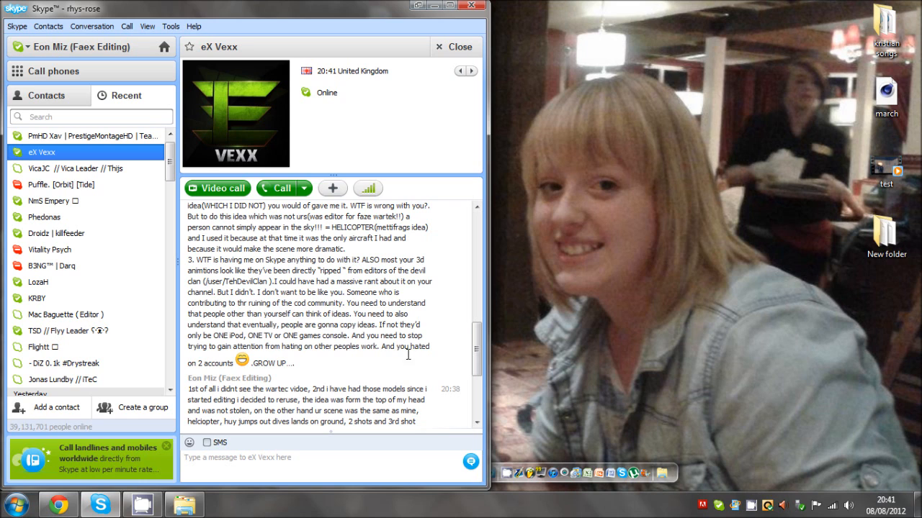
scroll("up", 3)
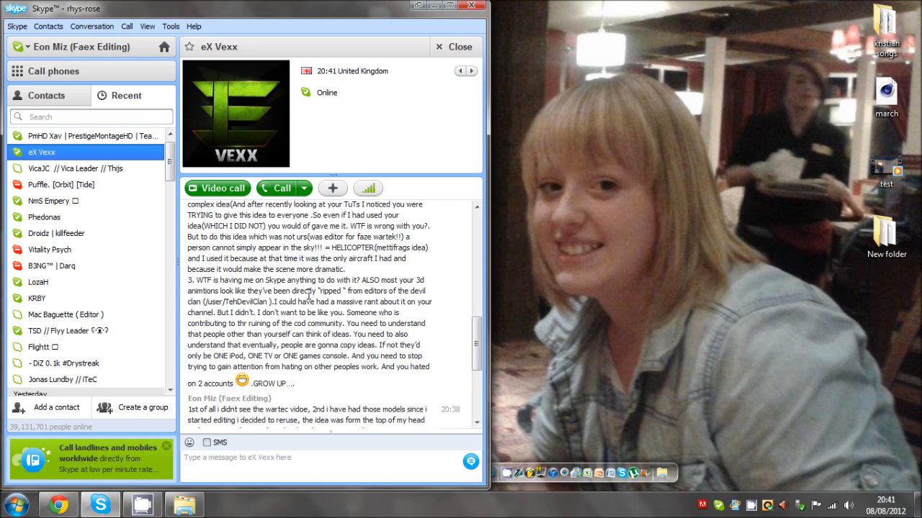
double_click(245, 302)
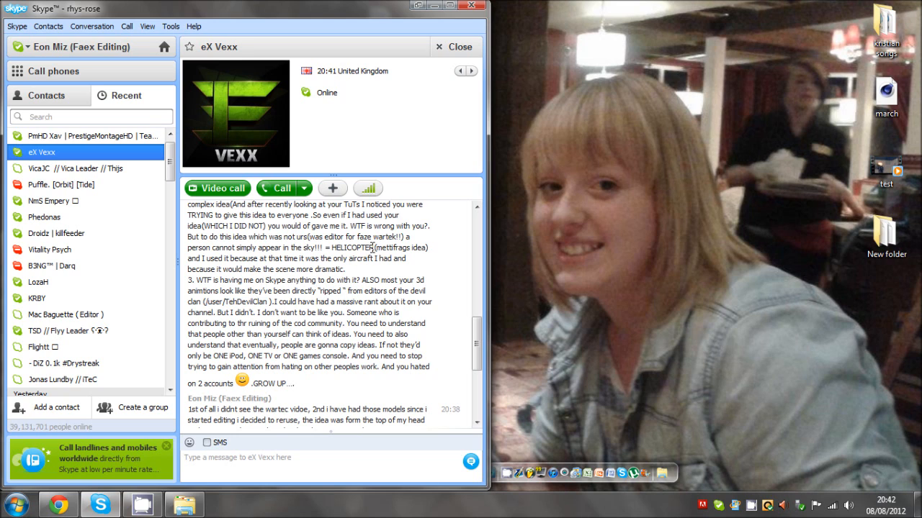
double_click(352, 248)
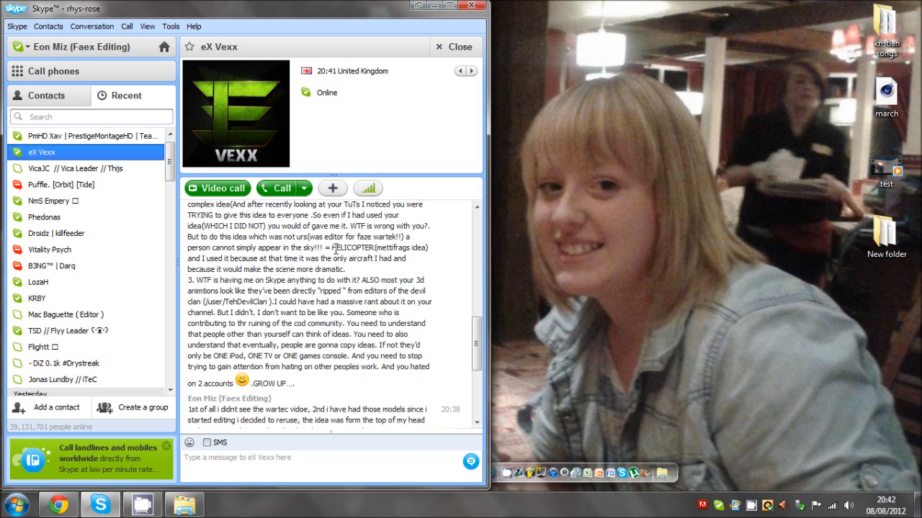
scroll("up", 3)
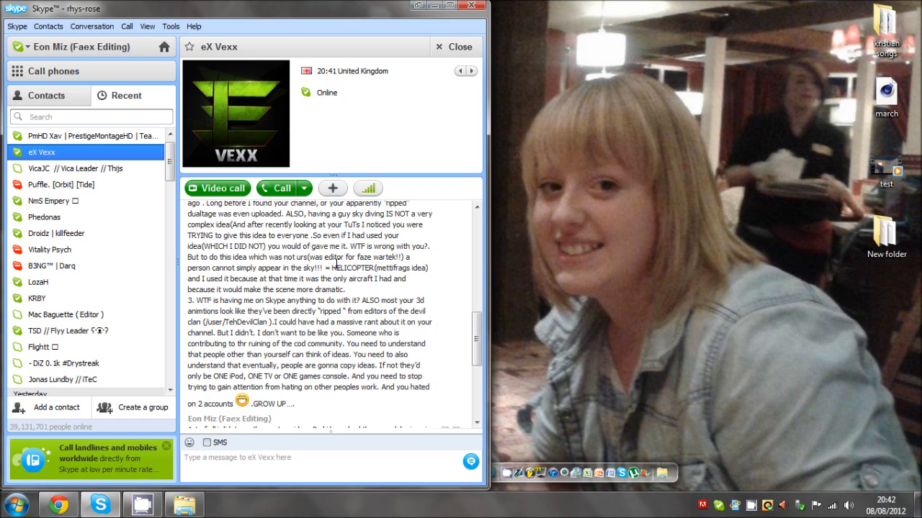
scroll("up", 3)
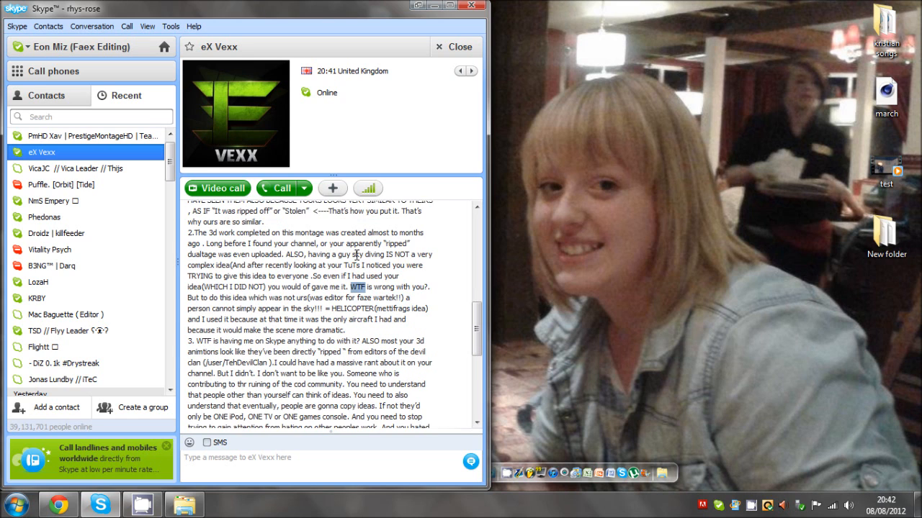
scroll("down", 3)
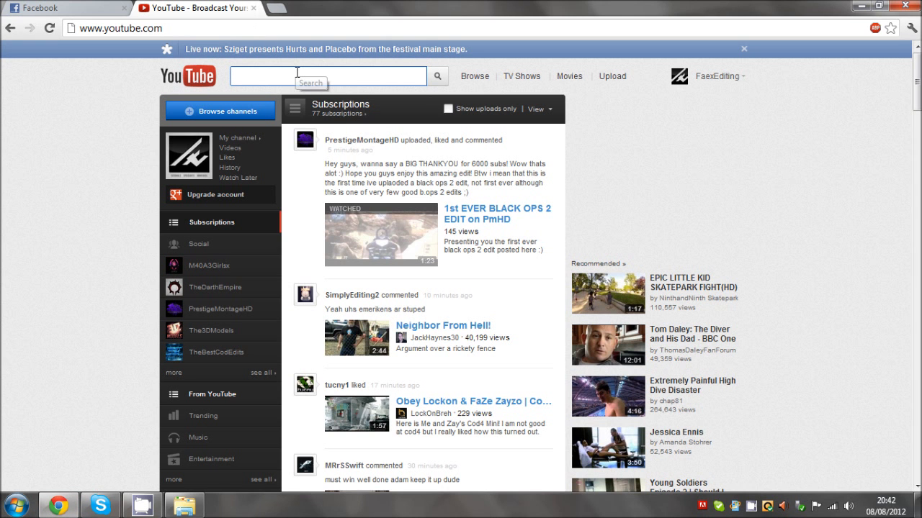
- Search YouTube for 'skydive tutorial' and look down the results list
type("skydive")
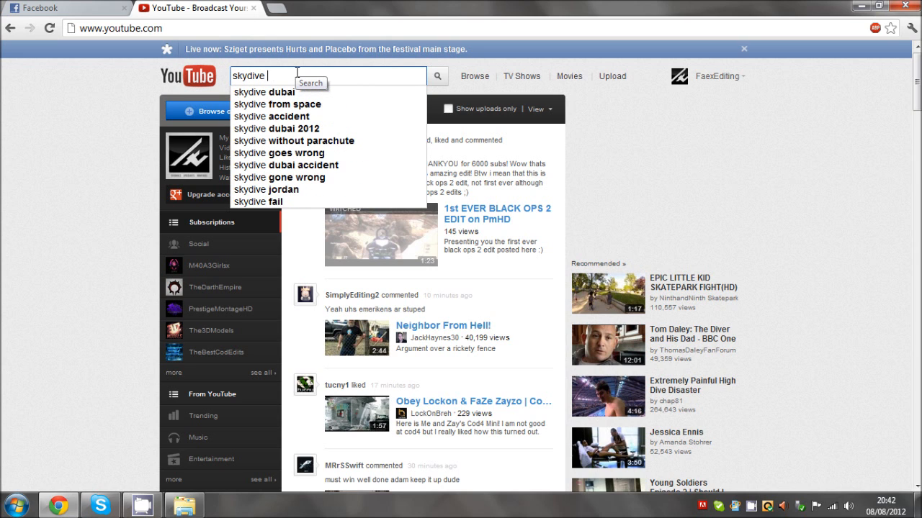
type("tutorial")
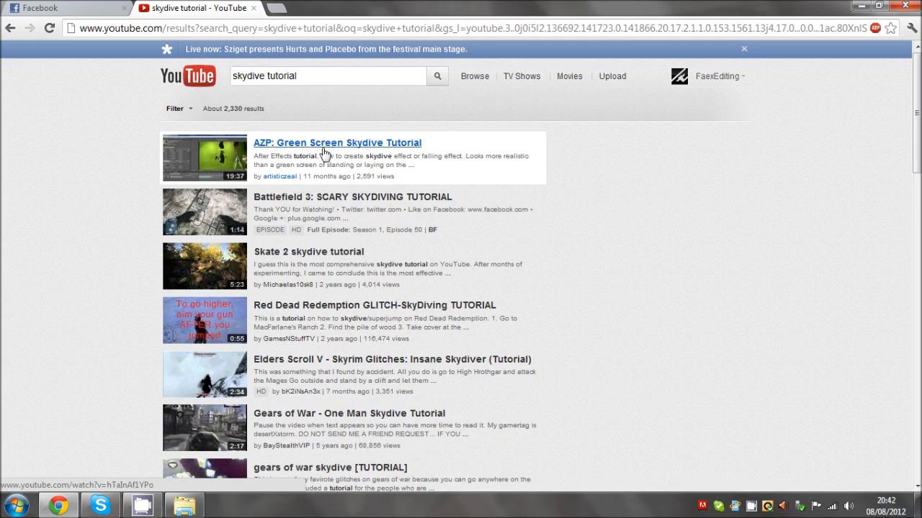
scroll("down", 3)
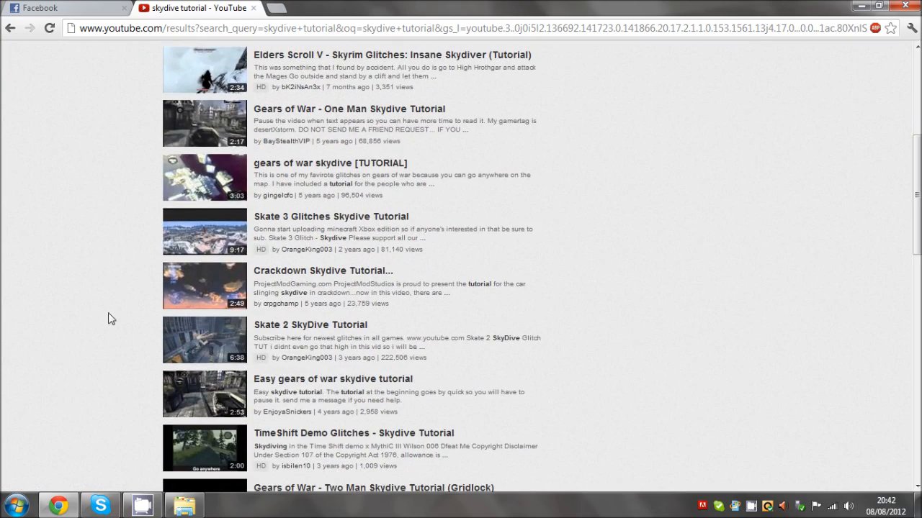
scroll("down", 3)
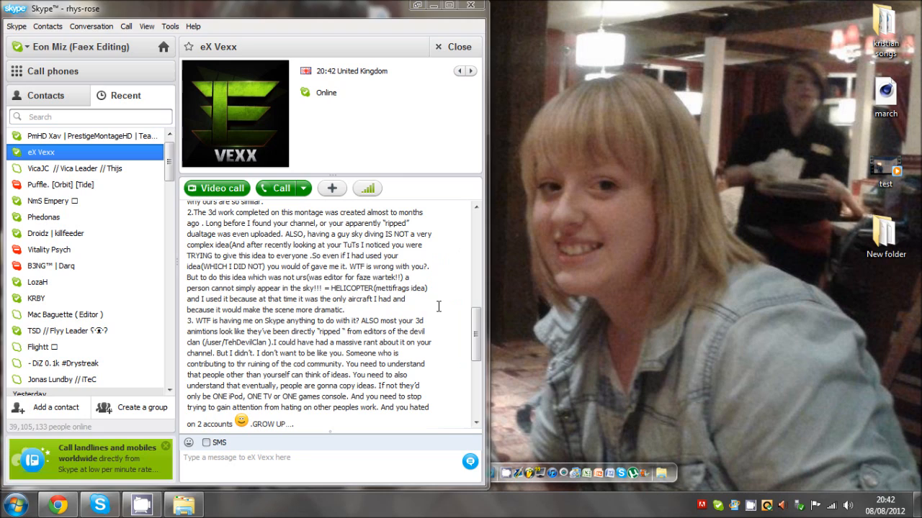
- Mark the sentence about appearing in the sky, clear the selection and read further up
left_click_drag(388, 278, 324, 288)
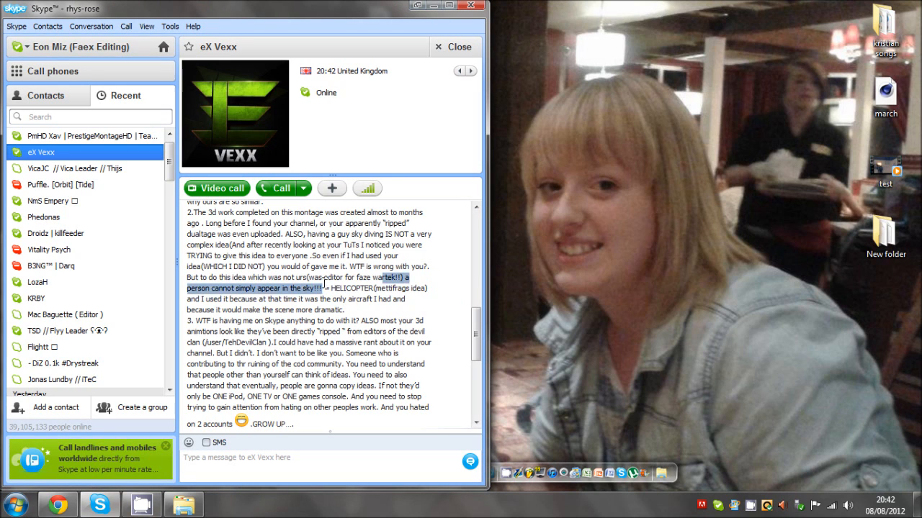
left_click(324, 282)
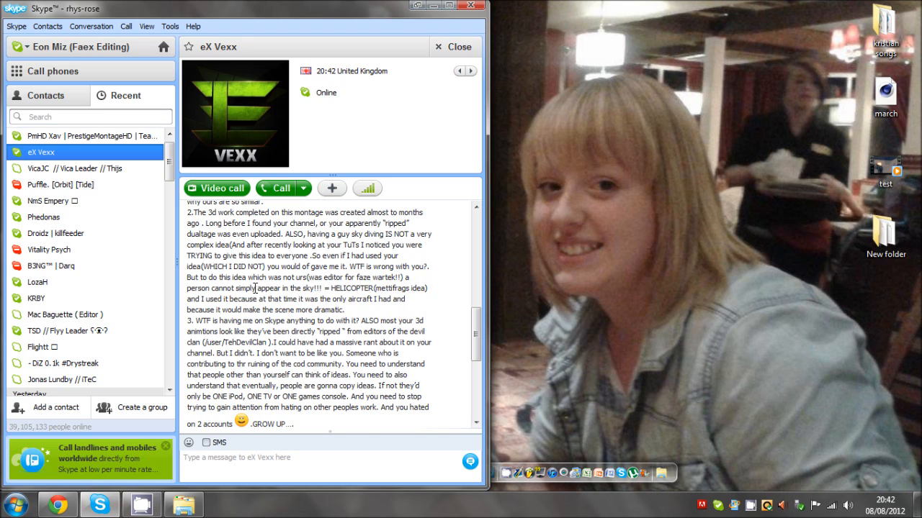
scroll("up", 3)
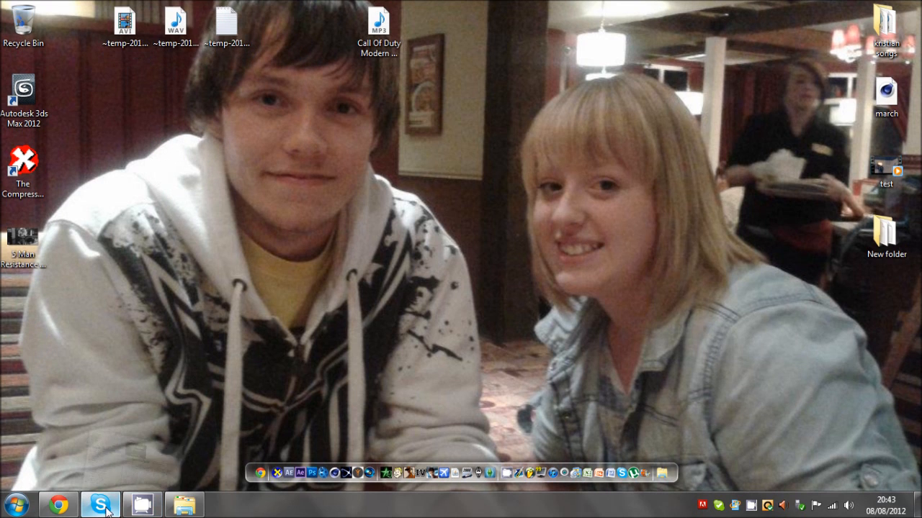
left_click(101, 504)
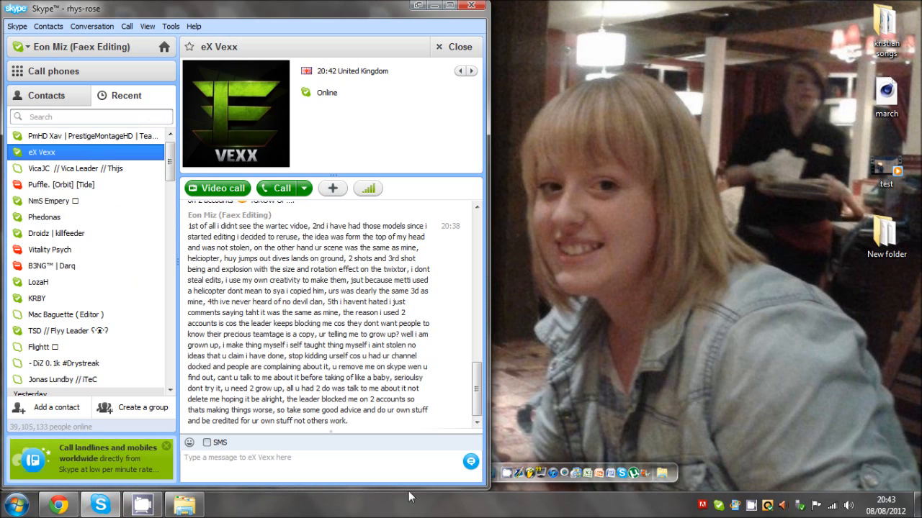
scroll("up", 3)
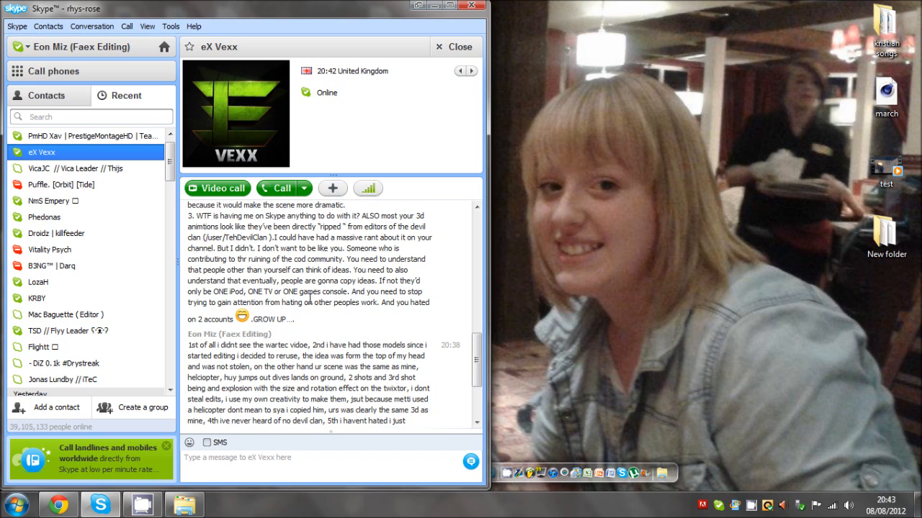
mouse_move(368, 275)
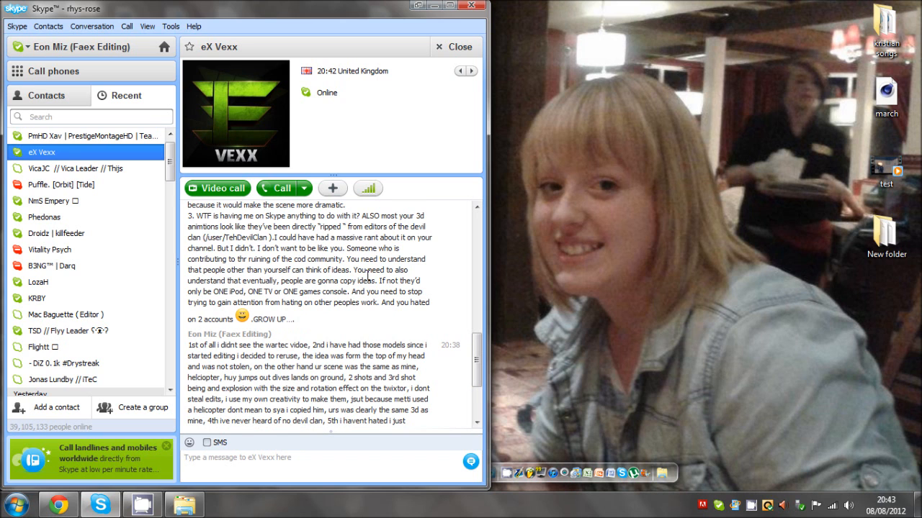
scroll("down", 3)
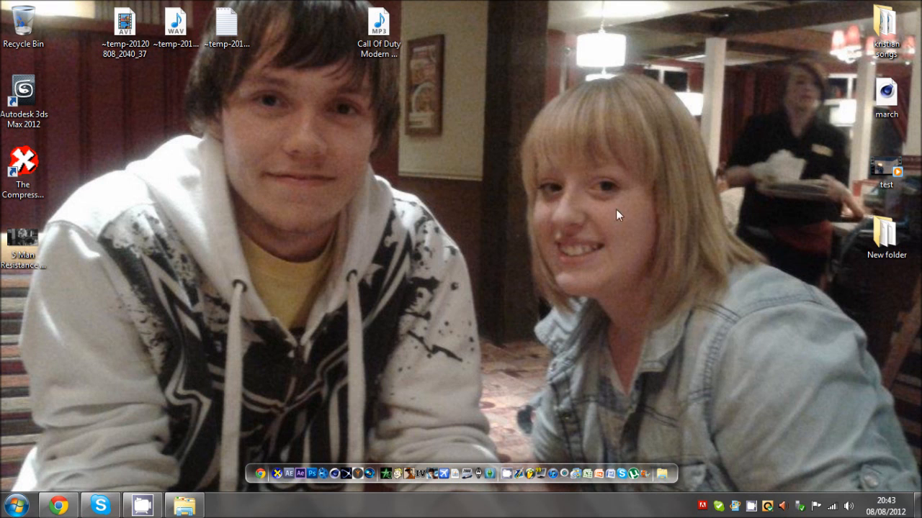
double_click(887, 233)
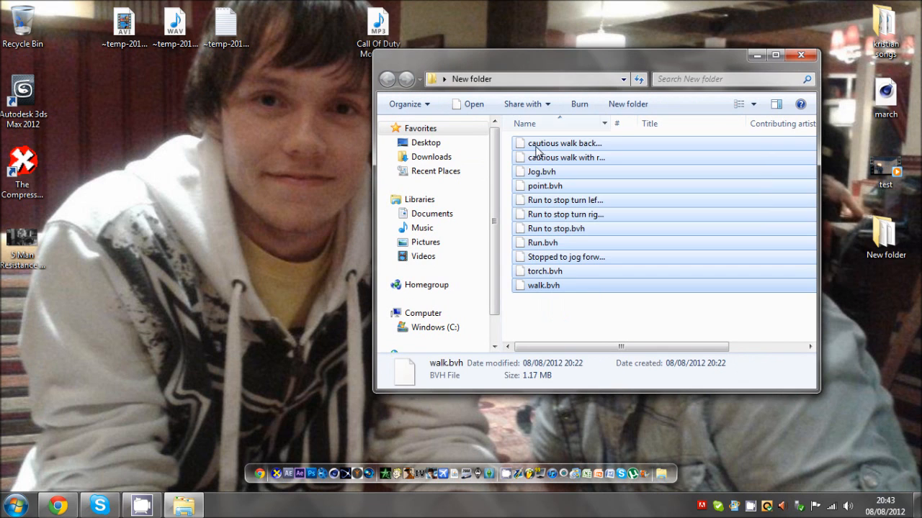
left_click(564, 142)
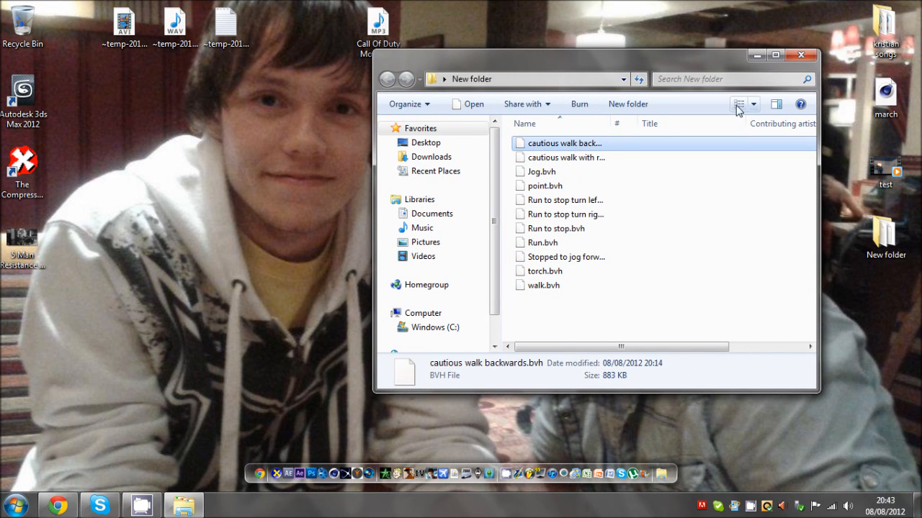
left_click(775, 55)
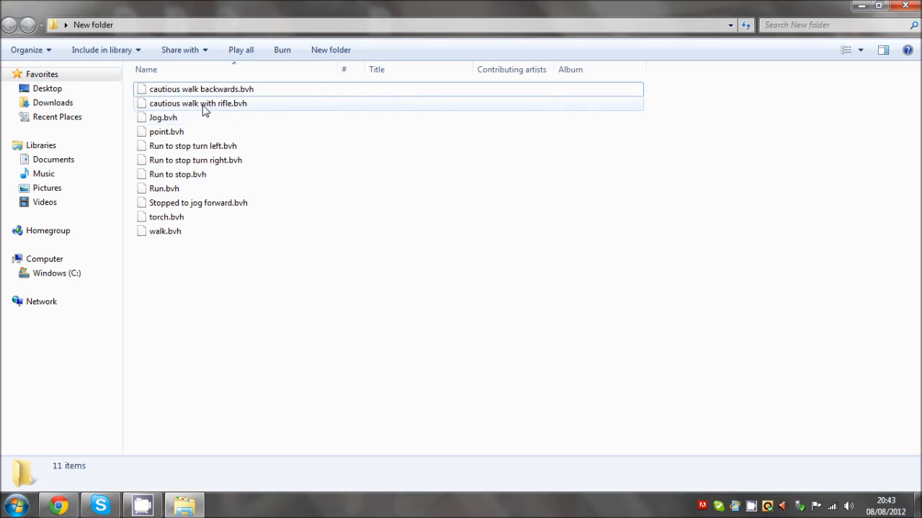
left_click(167, 133)
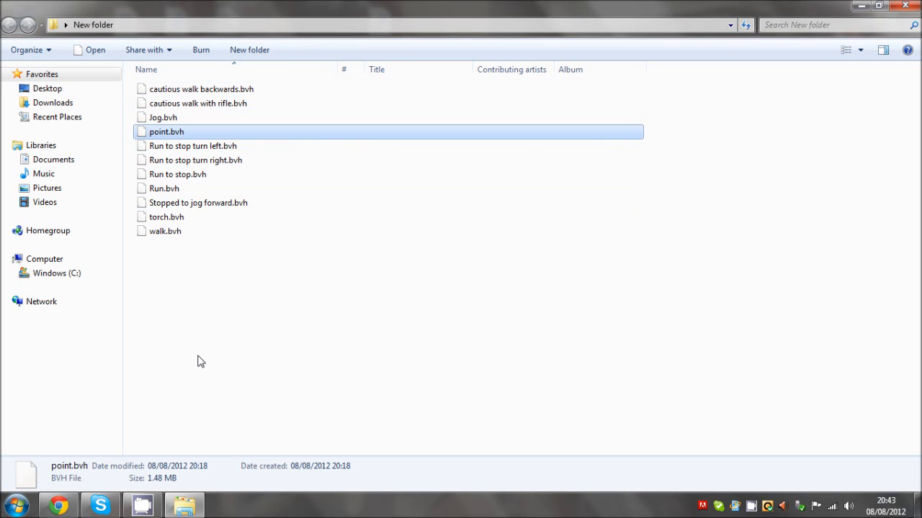
left_click(193, 146)
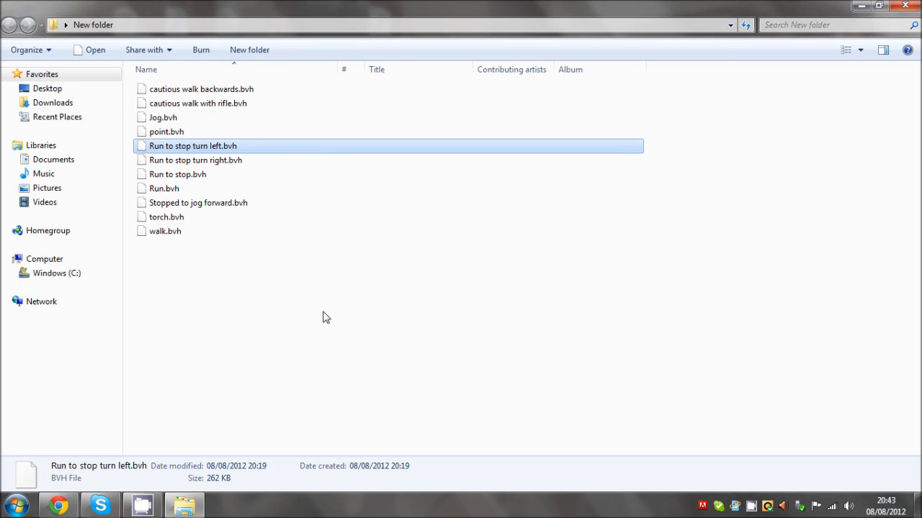
mouse_move(244, 208)
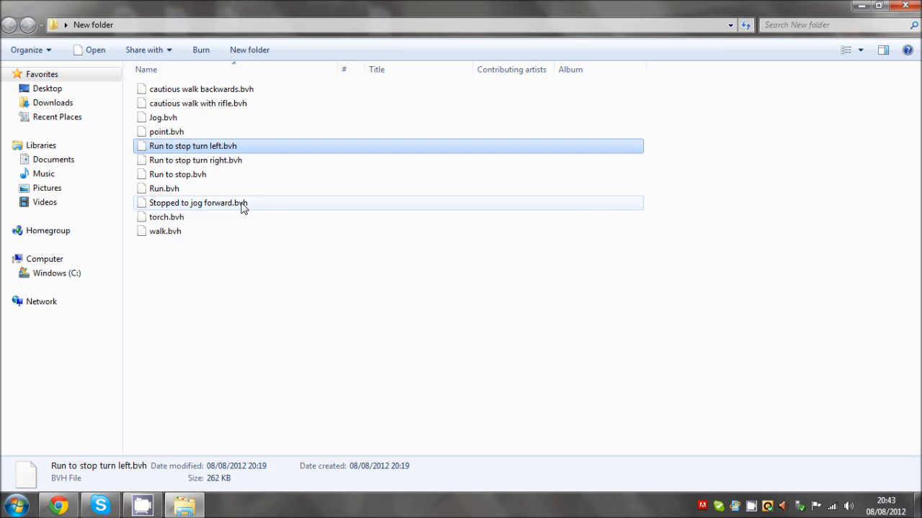
left_click(164, 187)
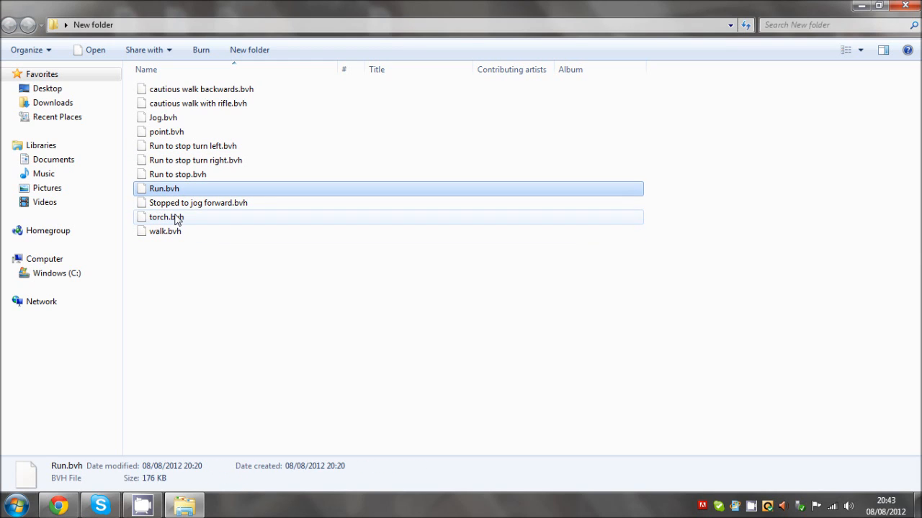
left_click(167, 216)
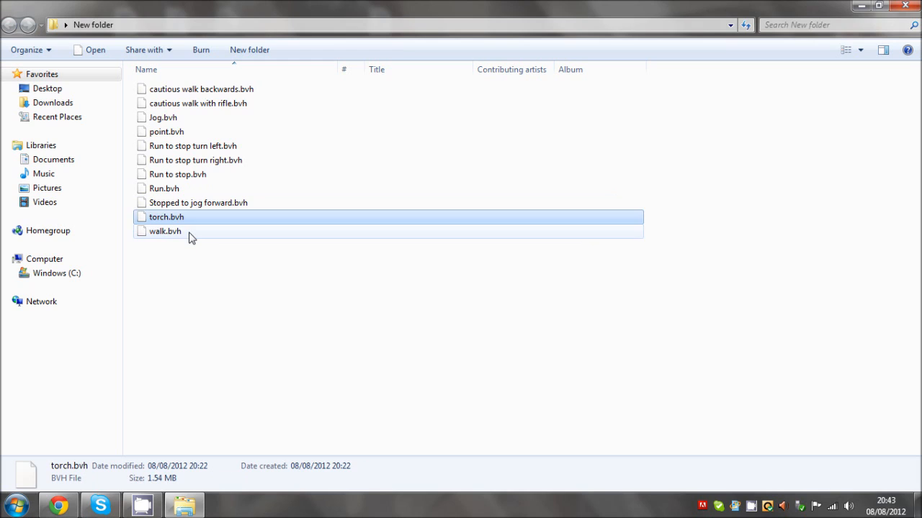
left_click(199, 202)
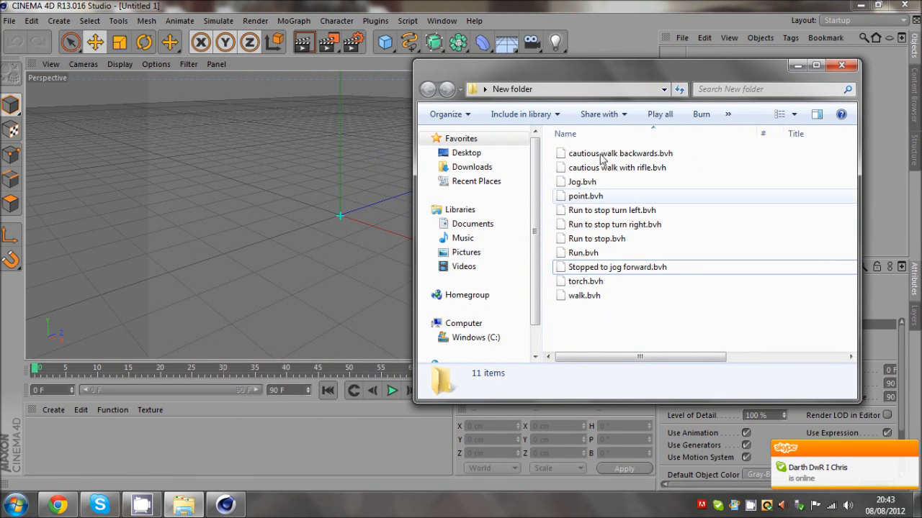
- Load torch.bvh into Cinema 4D as an animated skeleton and scrub through its motion
left_click(585, 281)
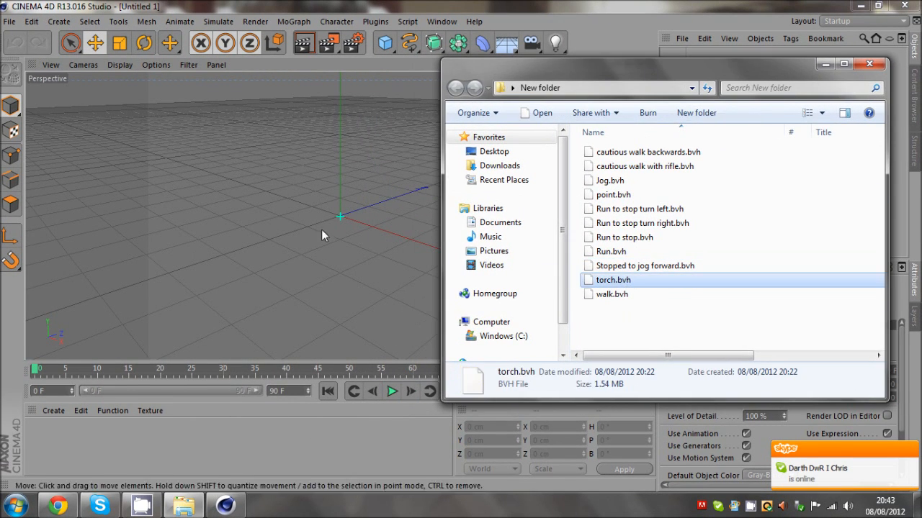
double_click(614, 280)
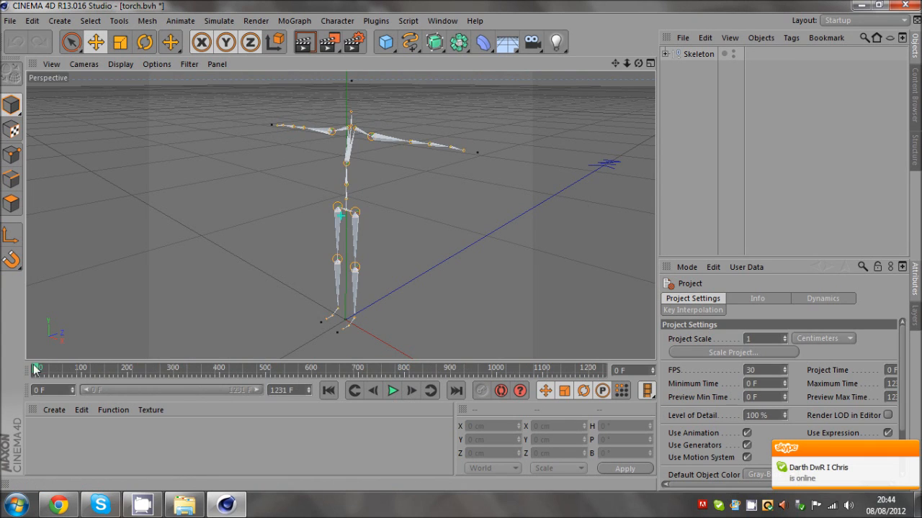
left_click_drag(36, 368, 218, 368)
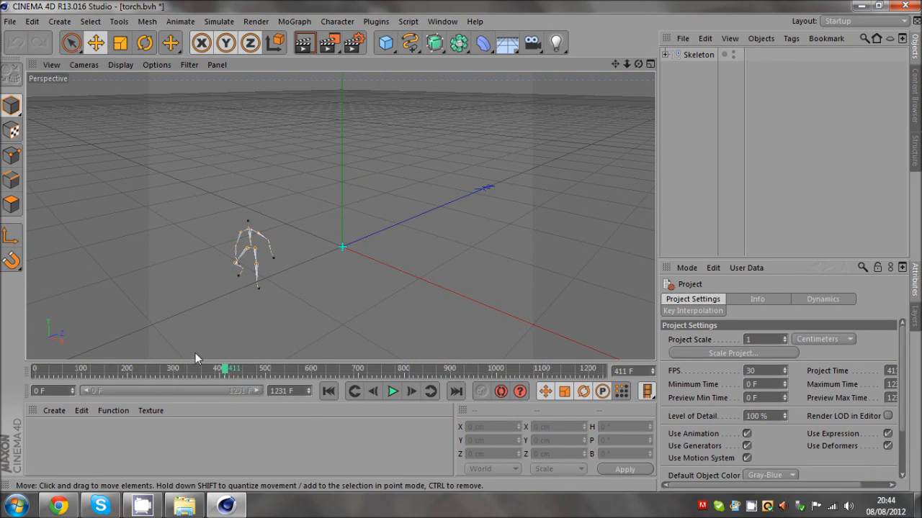
- Play the torch skeleton animation, then quit Cinema 4D without saving the project
left_click(331, 369)
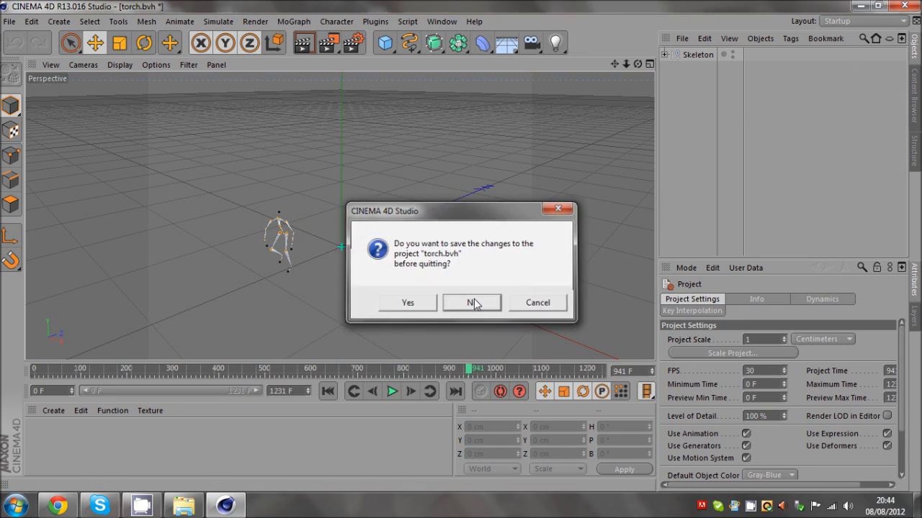
left_click(473, 302)
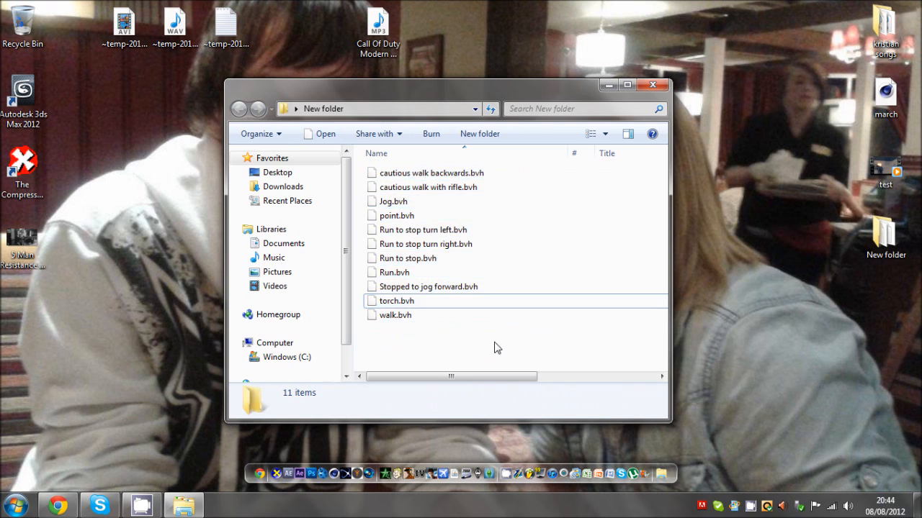
key("ctrl+a")
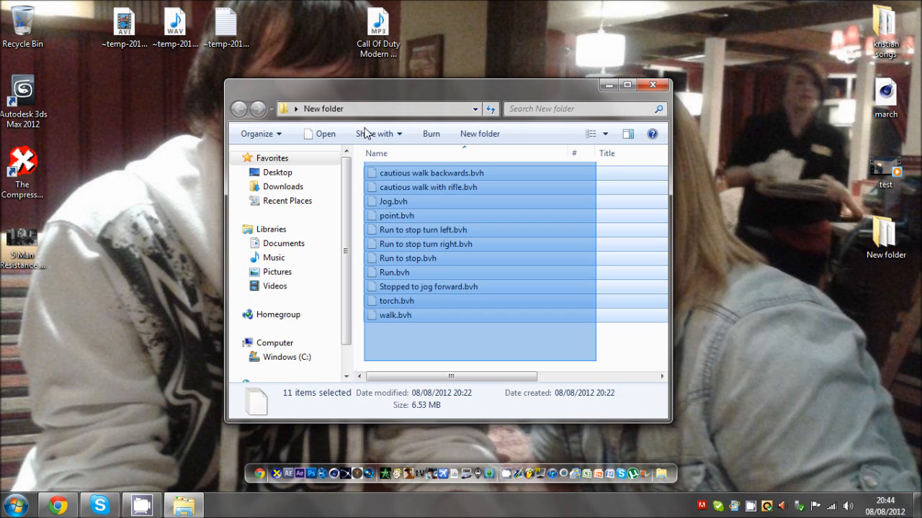
left_click(550, 360)
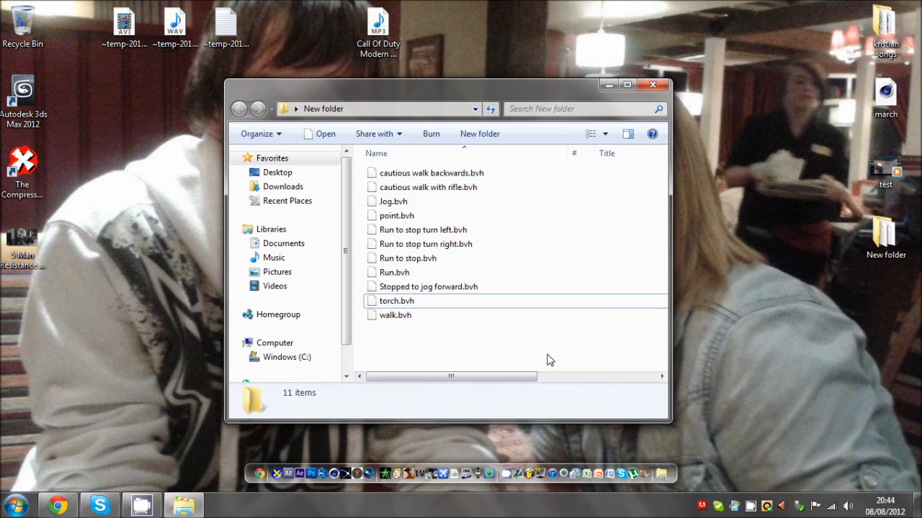
key("ctrl+a")
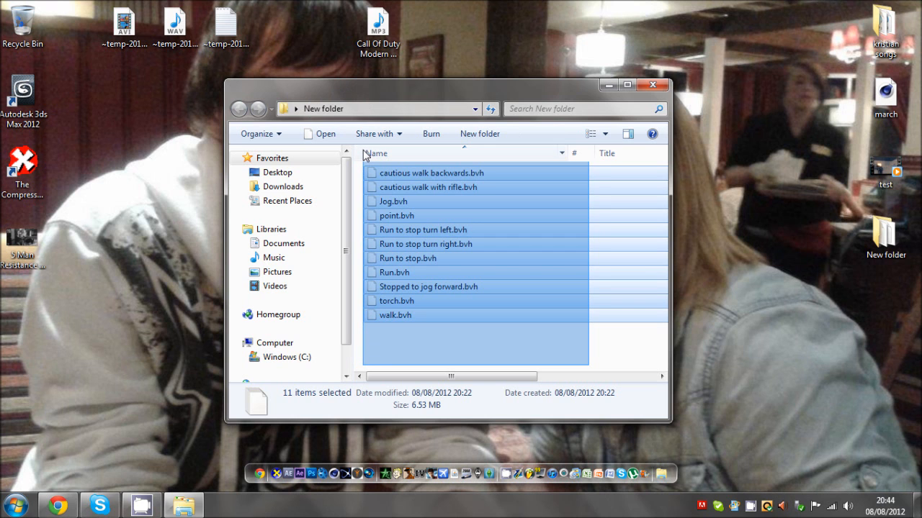
left_click(98, 504)
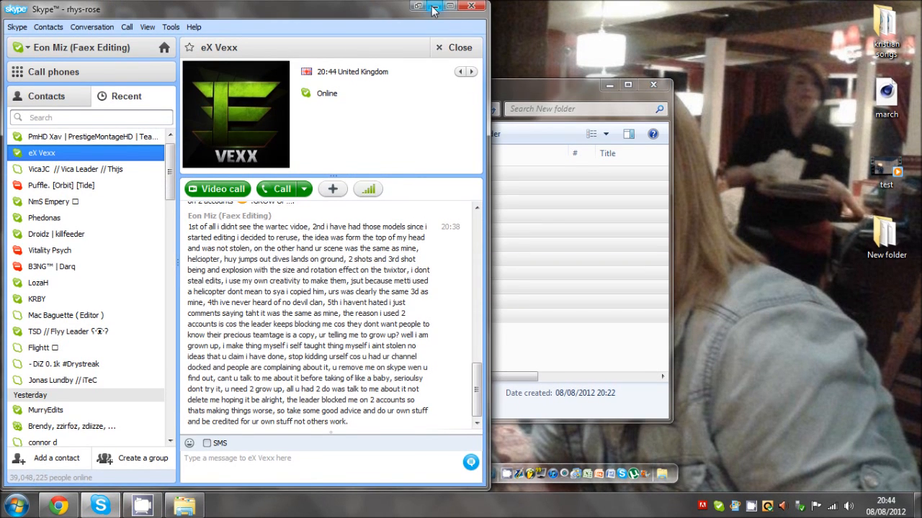
left_click(435, 5)
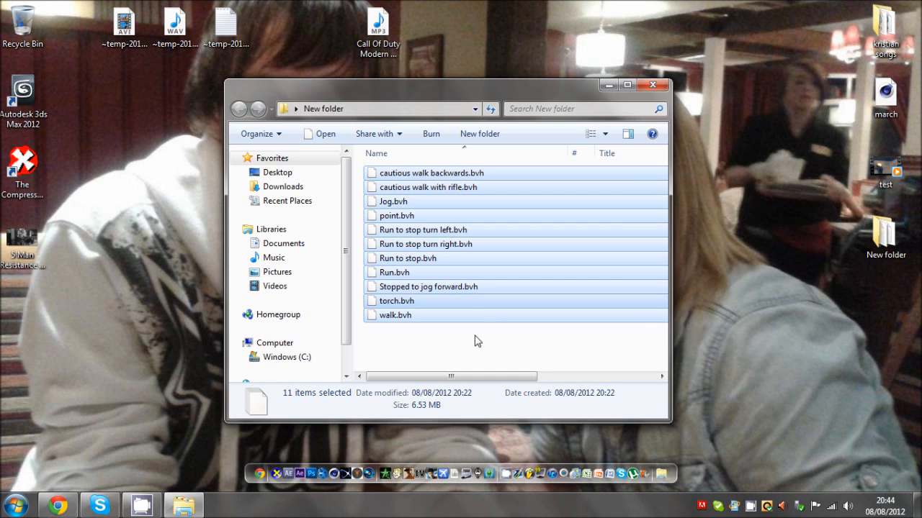
left_click(478, 340)
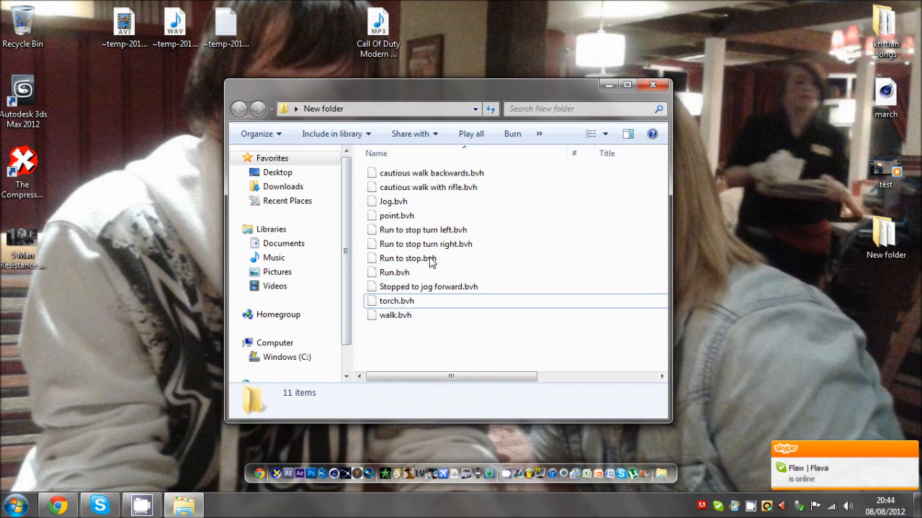
key("ctrl+a")
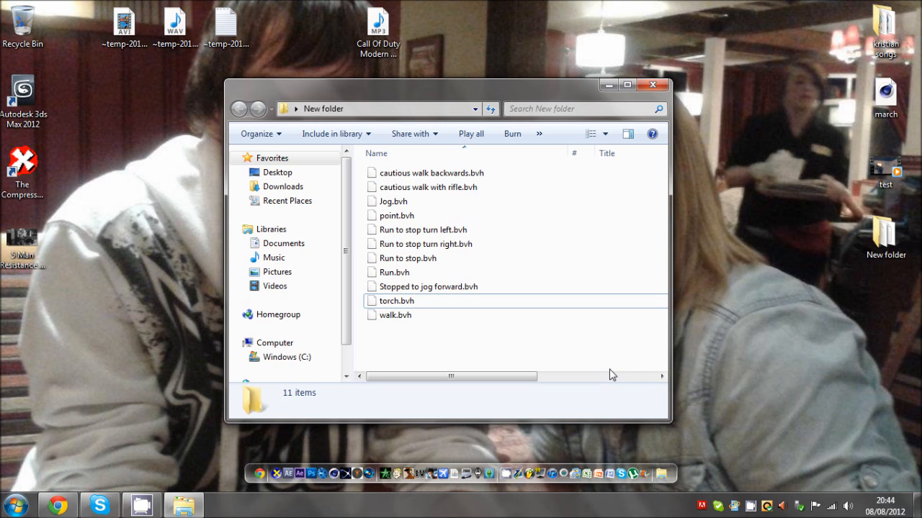
mouse_move(590, 350)
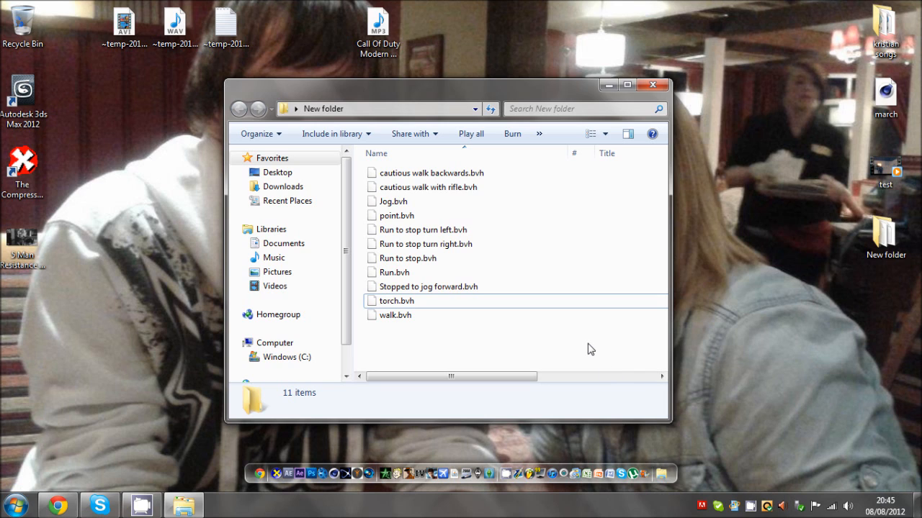
mouse_move(553, 245)
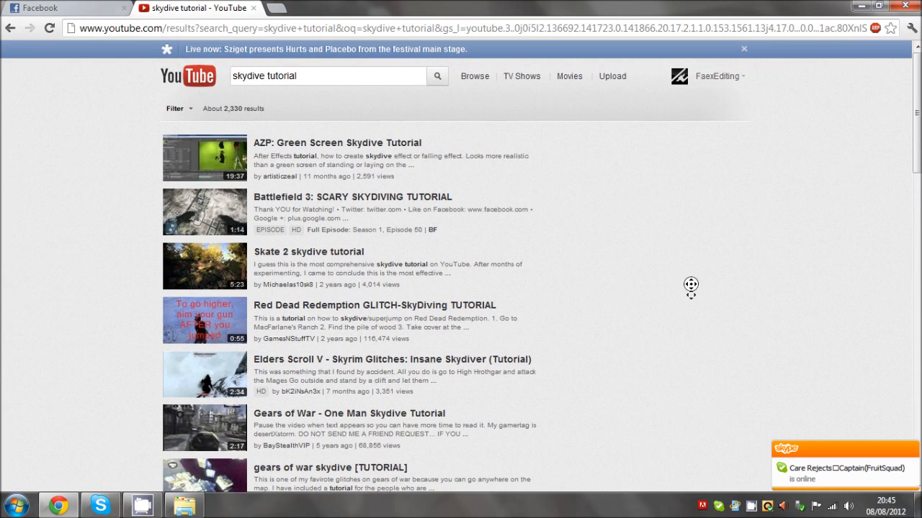
- Show the channel's 92 uploads in Video Manager sorted by Most viewed
left_click(717, 77)
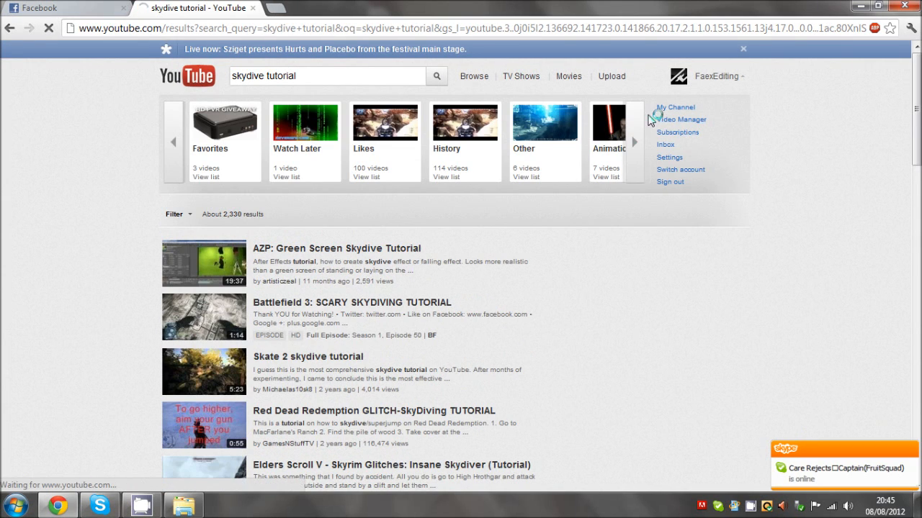
left_click(683, 120)
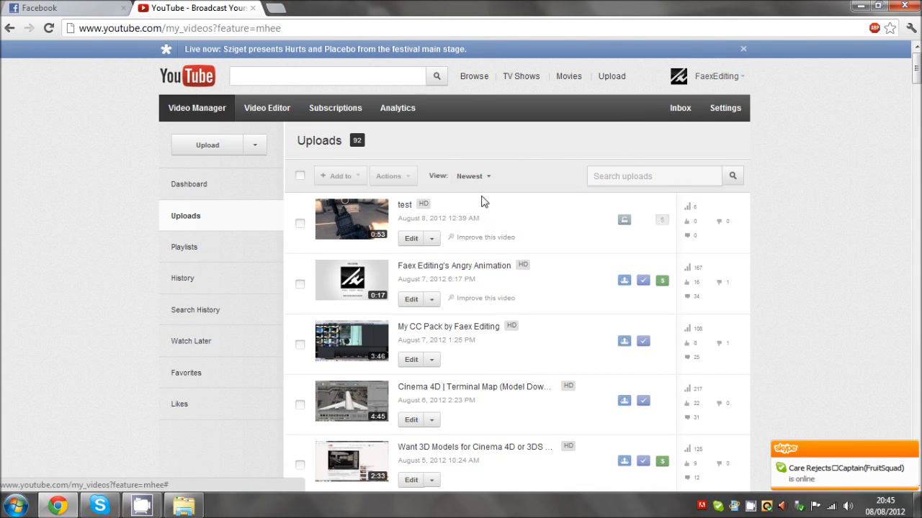
left_click(484, 219)
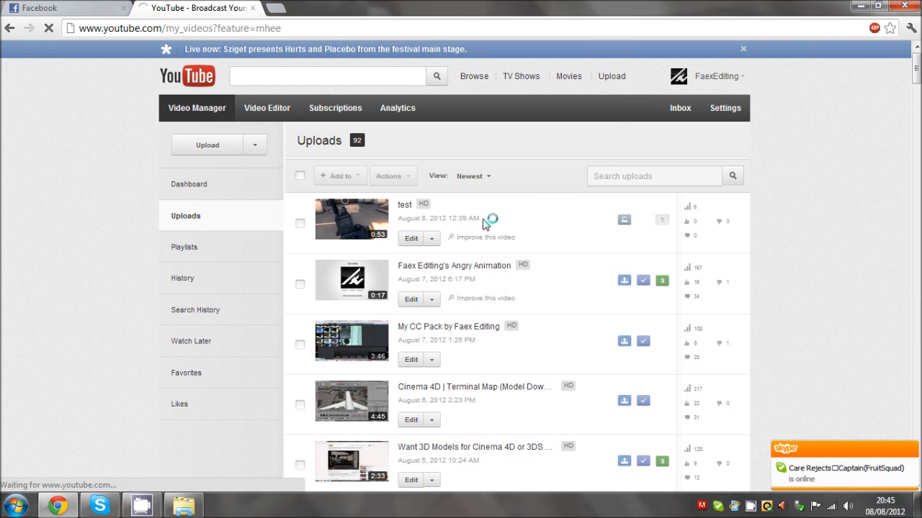
left_click(472, 176)
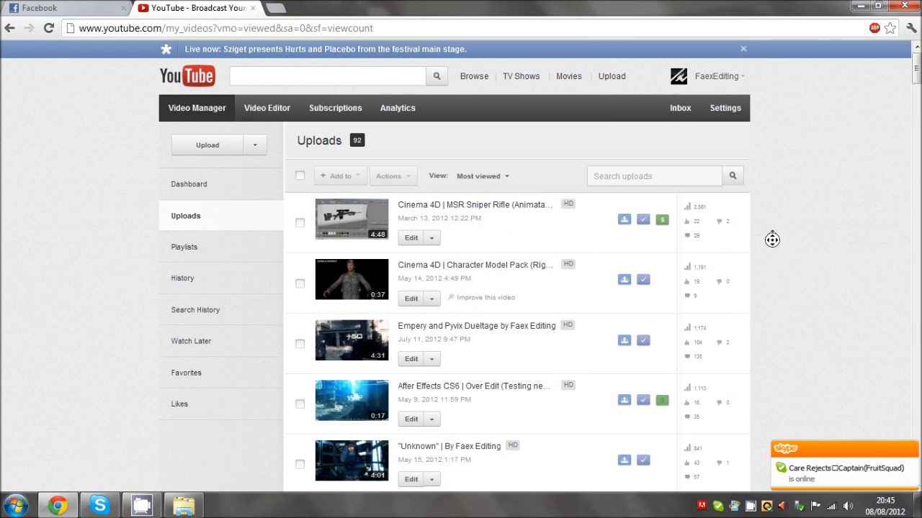
left_click(743, 49)
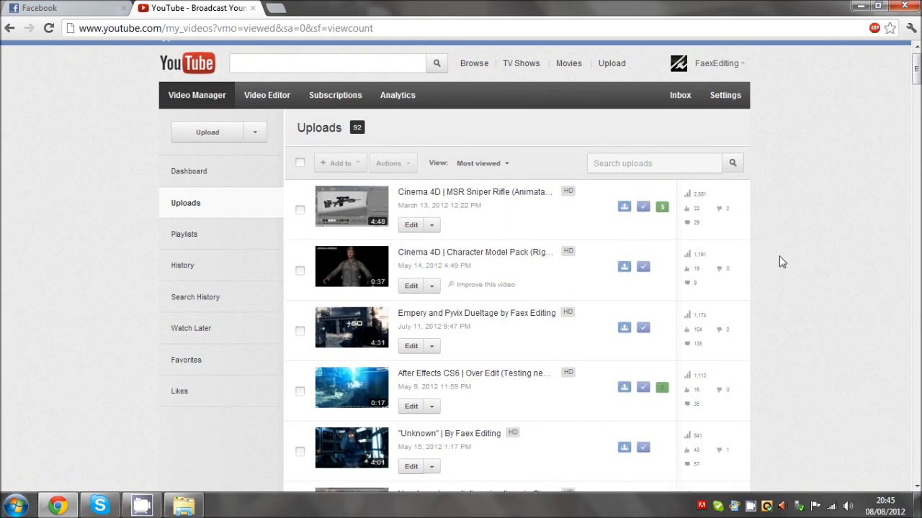
mouse_move(295, 415)
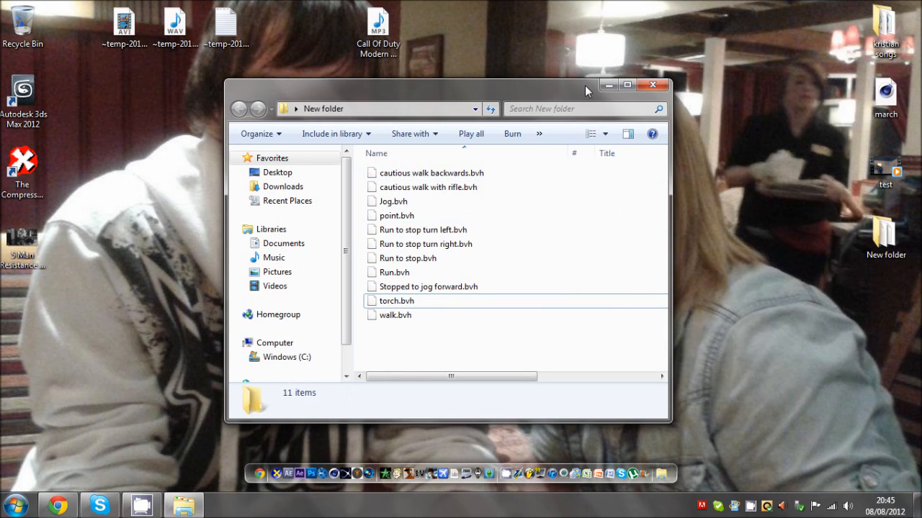
mouse_move(330, 464)
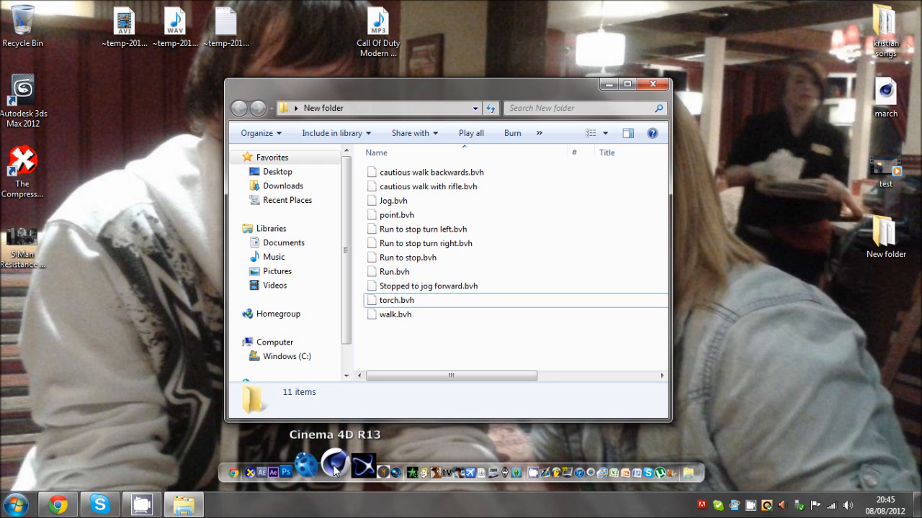
mouse_move(351, 464)
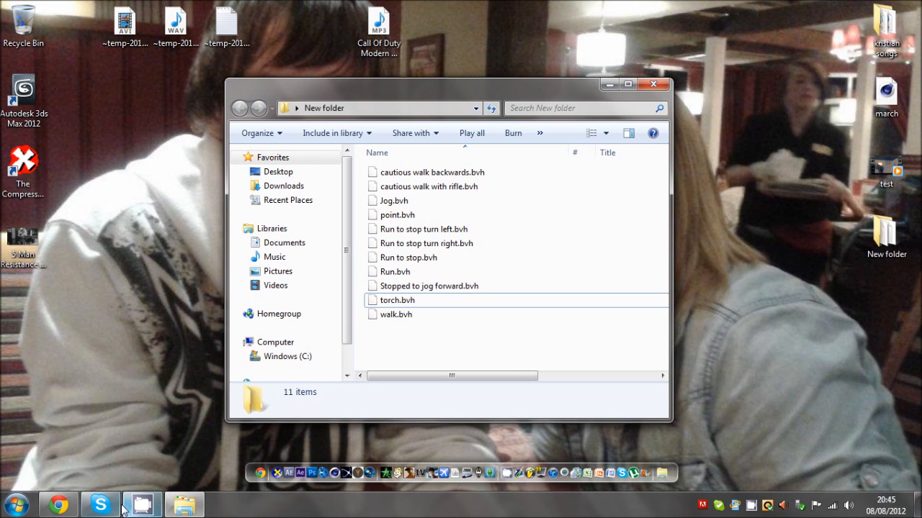
mouse_move(58, 504)
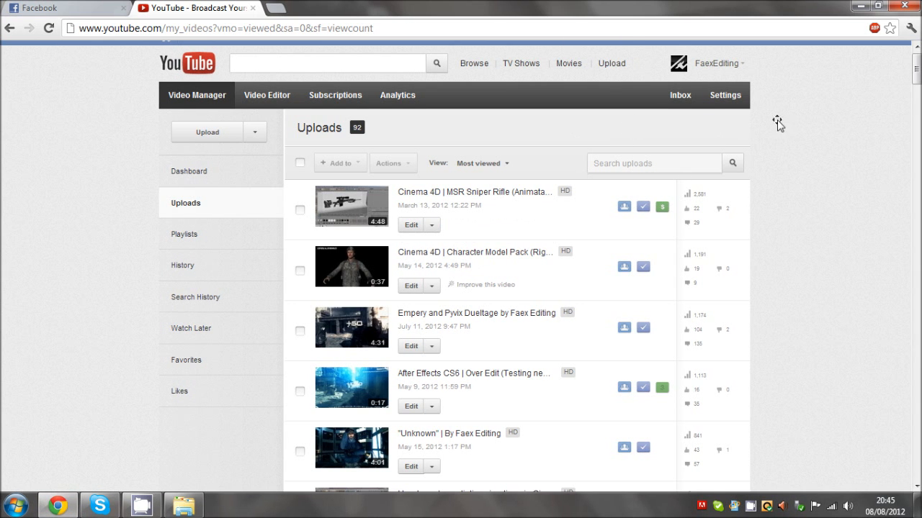
scroll("down", 3)
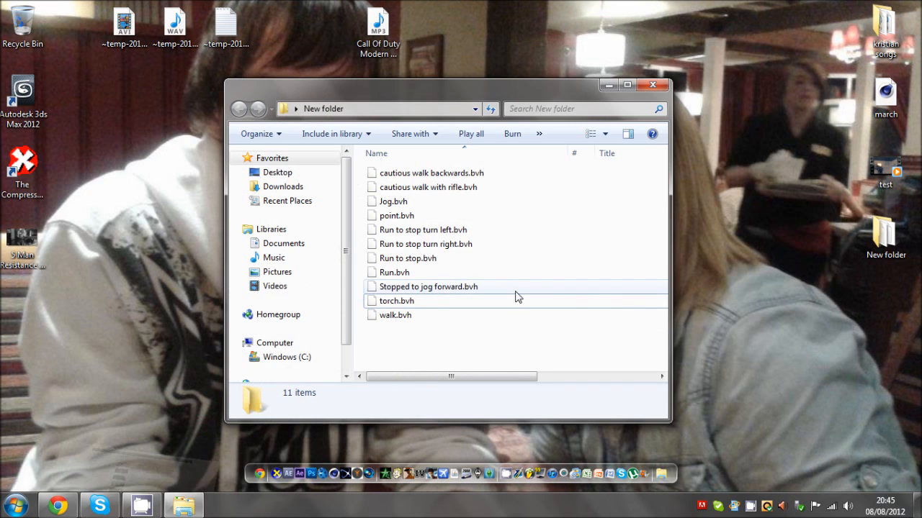
mouse_move(540, 346)
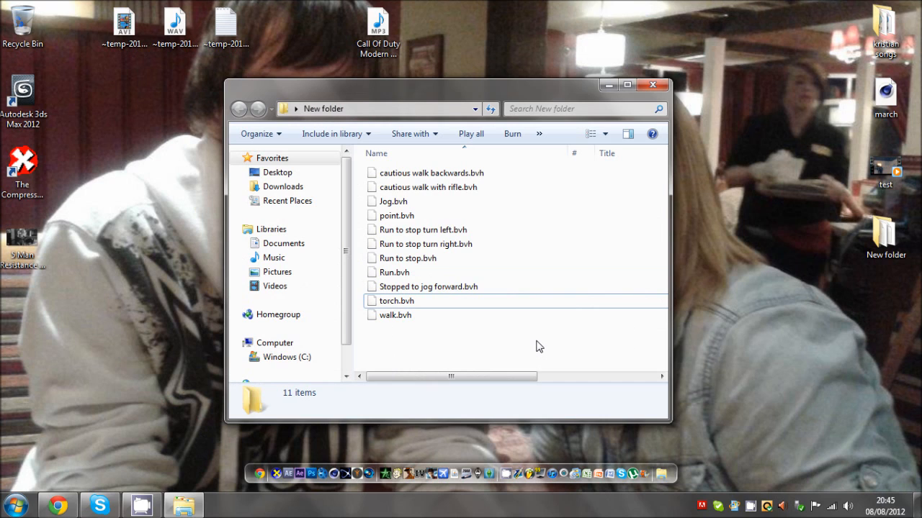